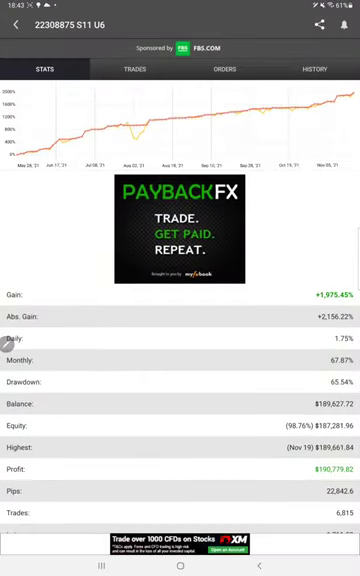
Scroll down through the Stats tab's gain and balance figures toward the Trades list
scroll("down", 3)
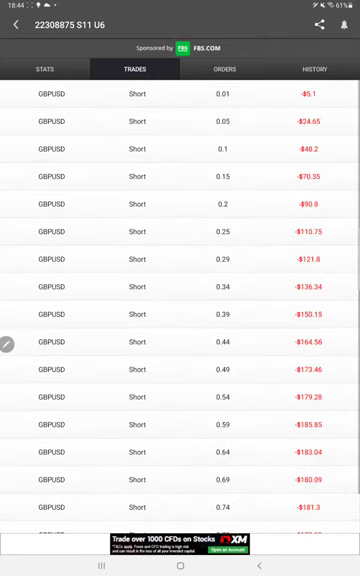
Review the History tab's closed GBPUSD and EURUSD trades down the list
left_click(314, 68)
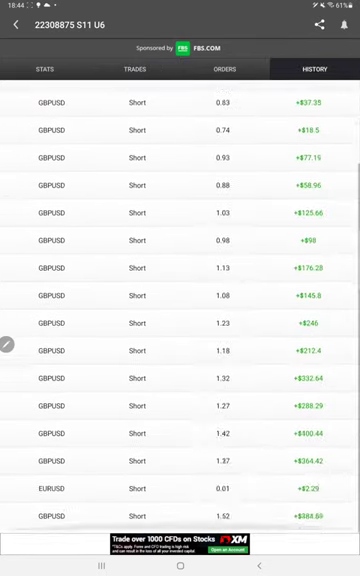
scroll("down", 3)
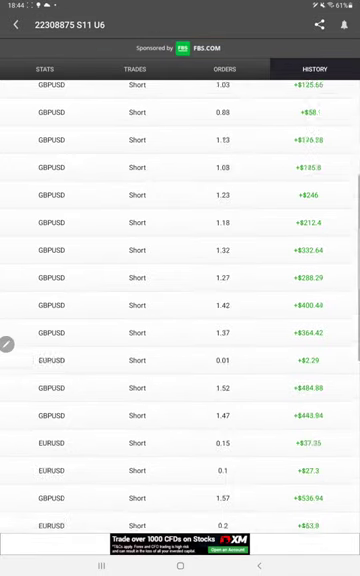
scroll("down", 3)
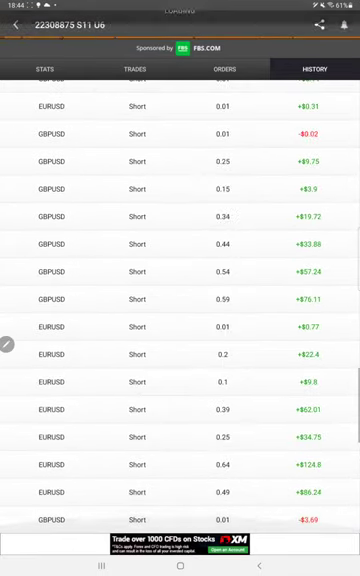
scroll("down", 3)
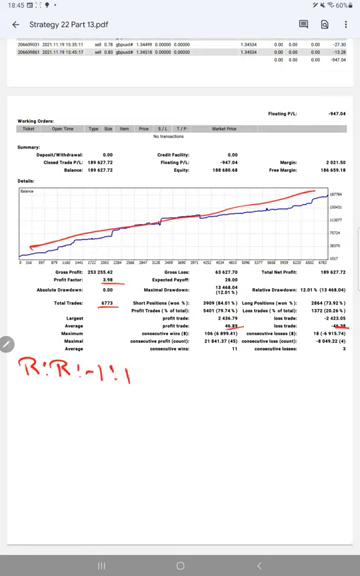
Handwrite 'B.E.: 50%', 'Acc.: 79%' and '29%' beneath the R:R note on the report
type("B.s")
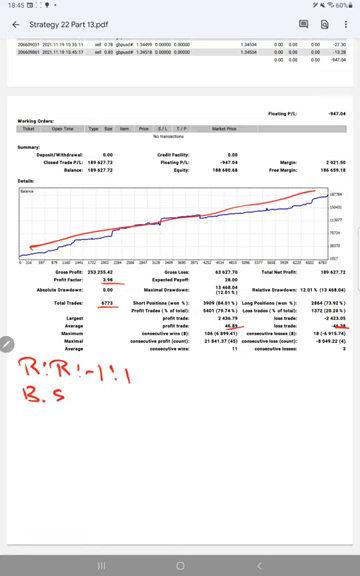
type(":50")
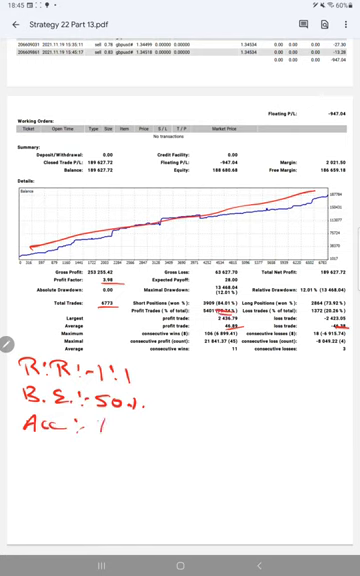
type("79")
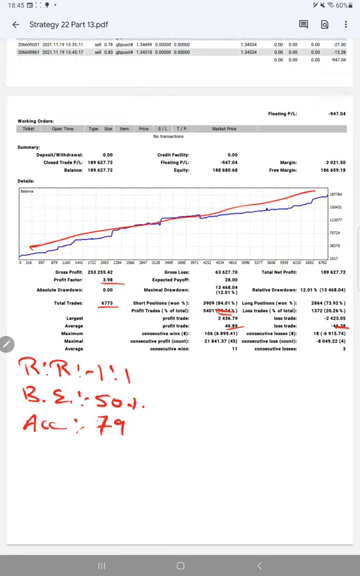
type("%")
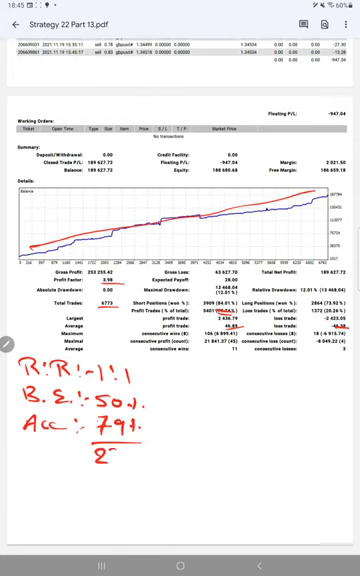
type("29+.9")
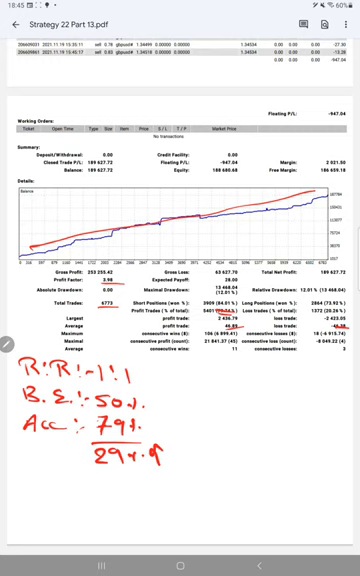